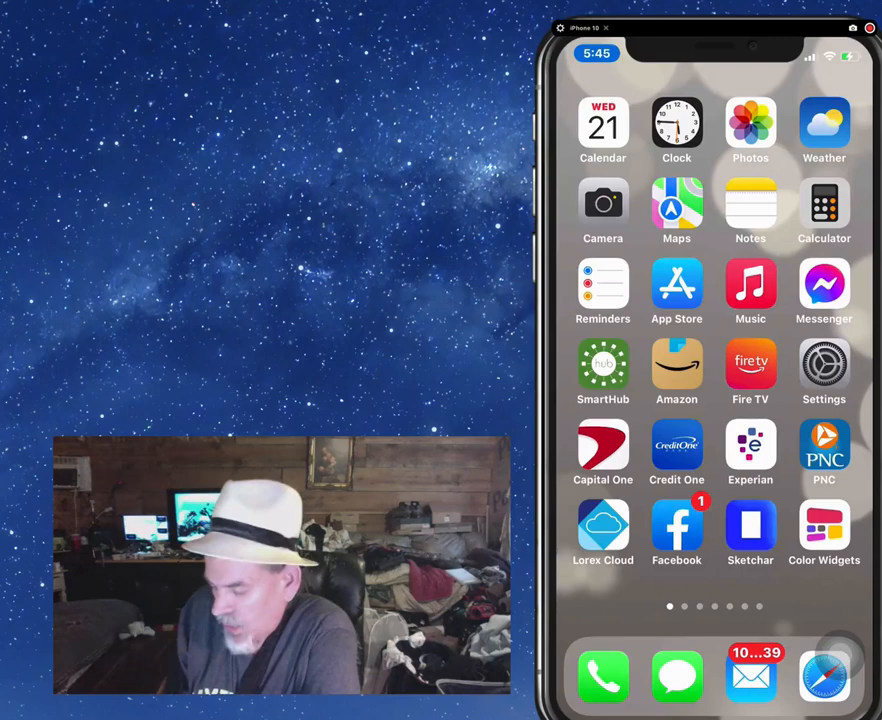
Swipe to the second home screen page showing Chase, PayPal, Walmart, Instagram and Google
{"action": "scroll", "scroll_direction": "left", "scroll_amount": 3}
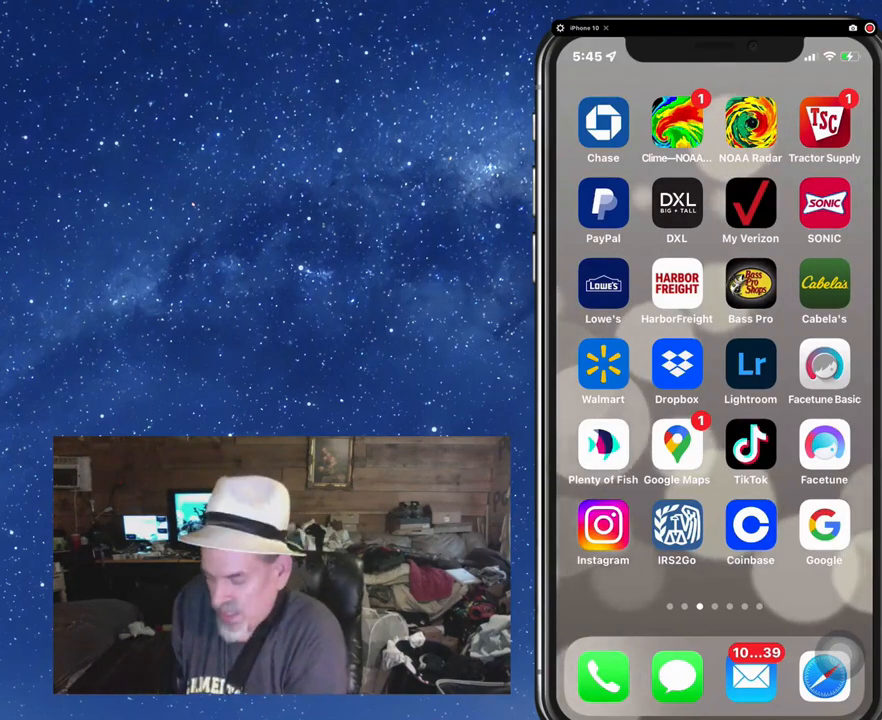
Return to the first home screen page and launch the Settings app
{"action": "scroll", "scroll_direction": "left", "scroll_amount": 3}
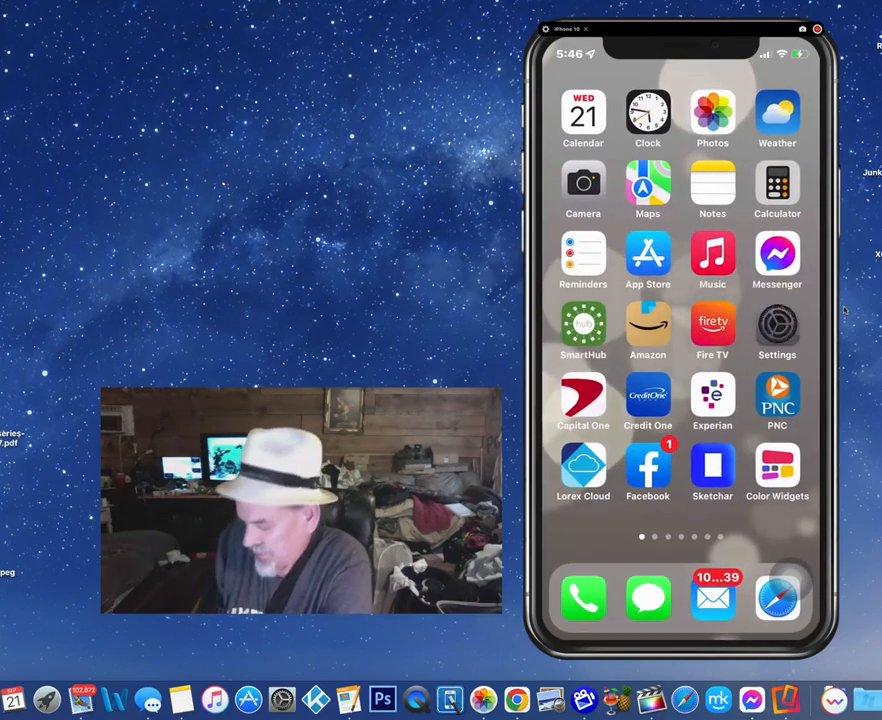
{"action": "left_click", "coordinate": [776, 330]}
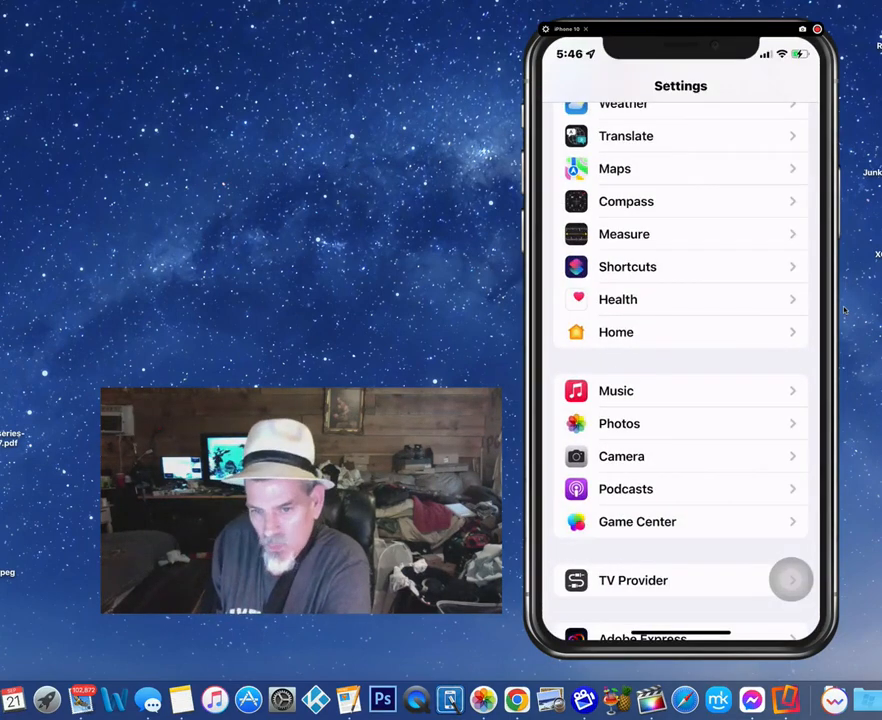
Scroll Settings to the top and enter General toward VPN & Device Management
{"action": "scroll", "scroll_direction": "up", "scroll_amount": 3}
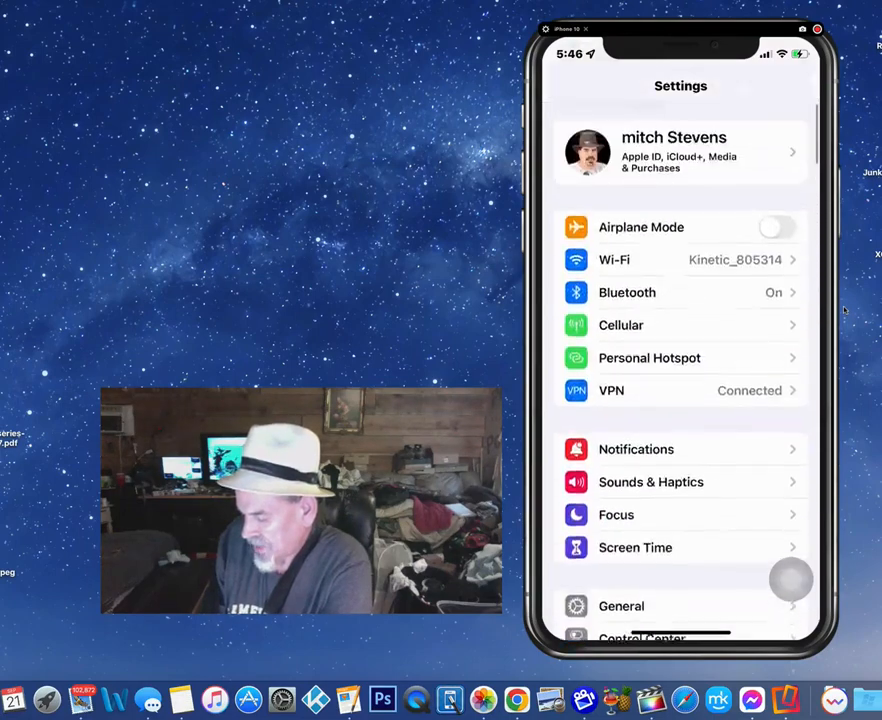
{"action": "left_click", "coordinate": [620, 606]}
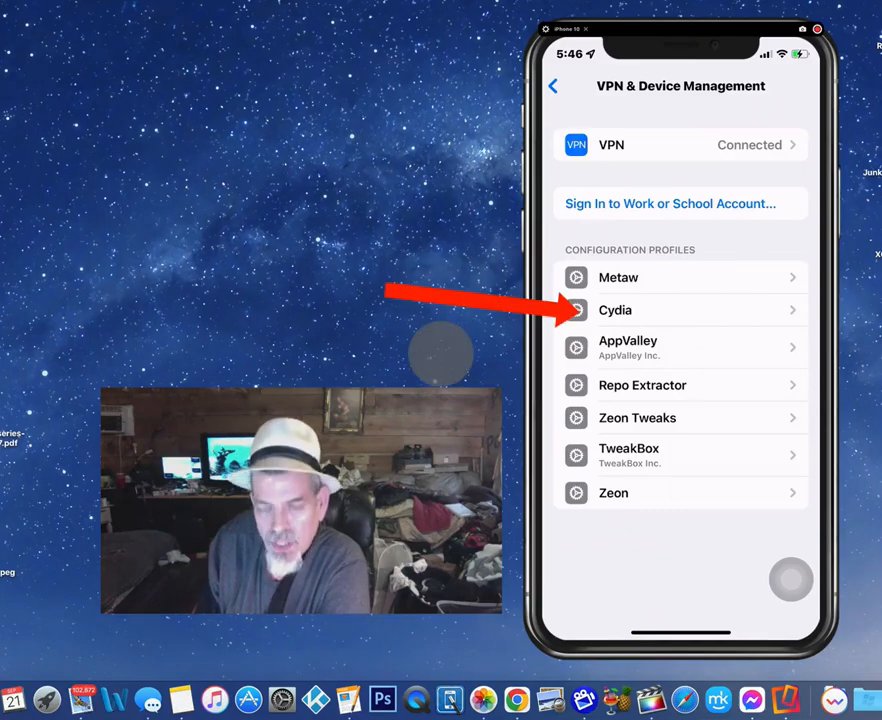
{"action": "left_click", "coordinate": [680, 310]}
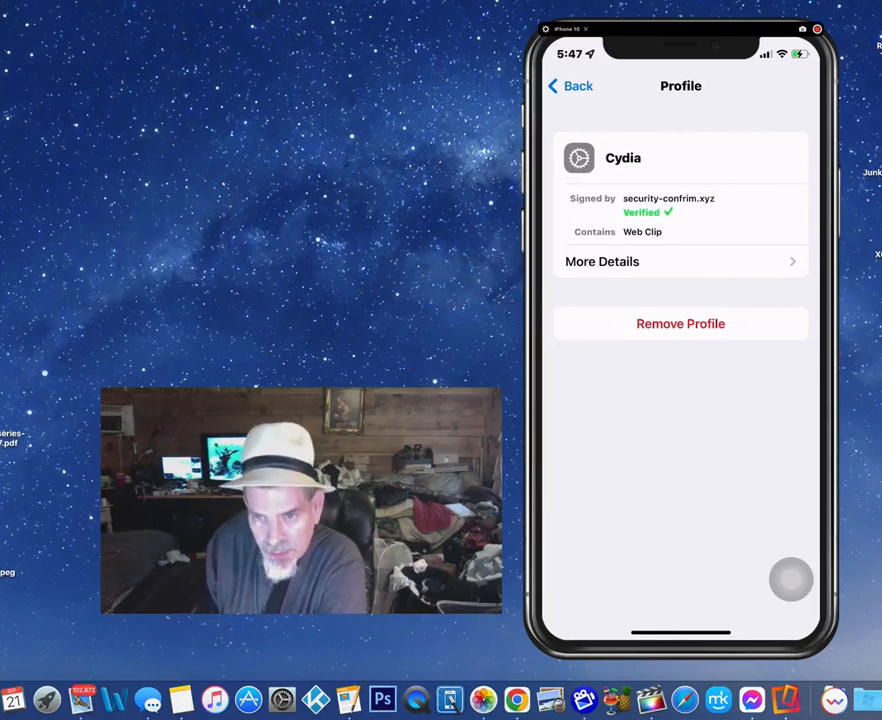
{"action": "left_click", "coordinate": [570, 84]}
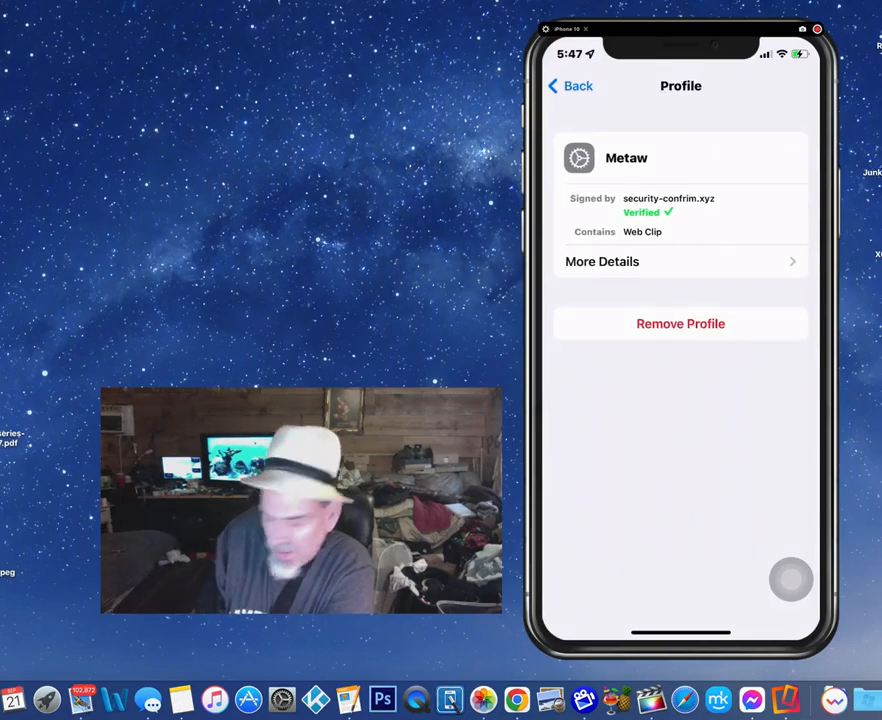
{"action": "left_click", "coordinate": [568, 84]}
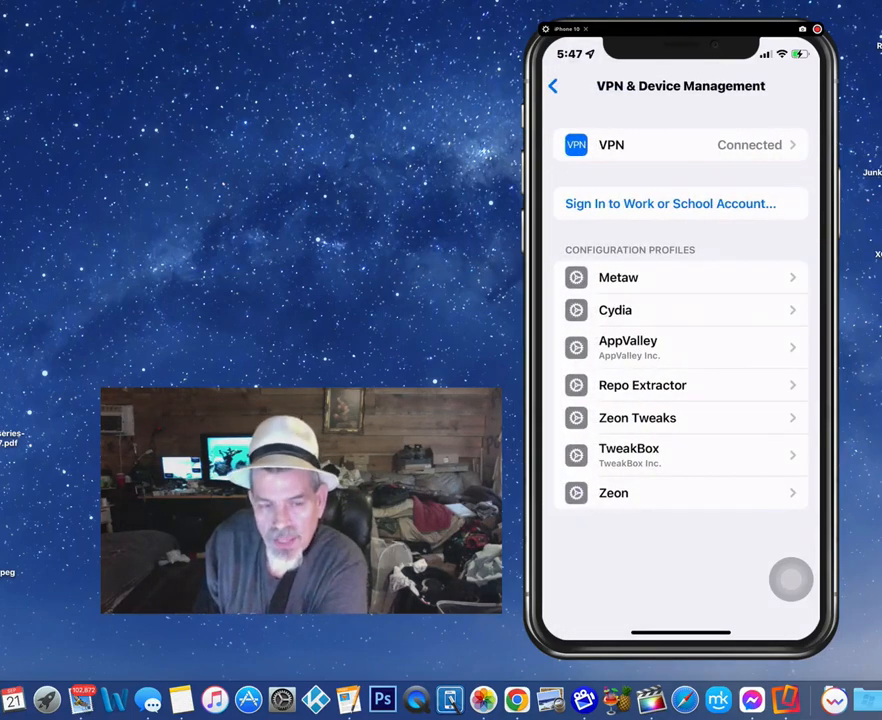